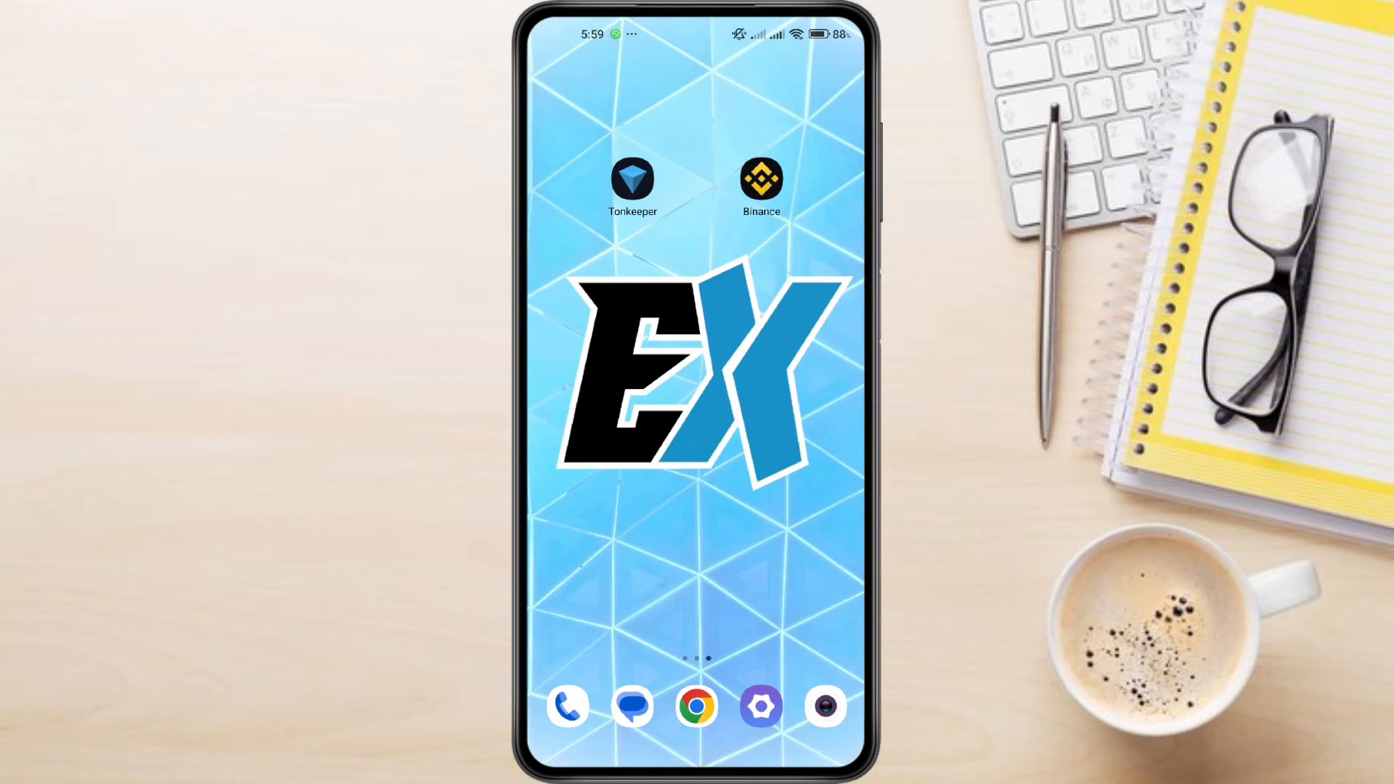
Step: Launch Binance and go to the Wallets overview listing the crypto balances
{"action": "left_click", "coordinate": [760, 177]}
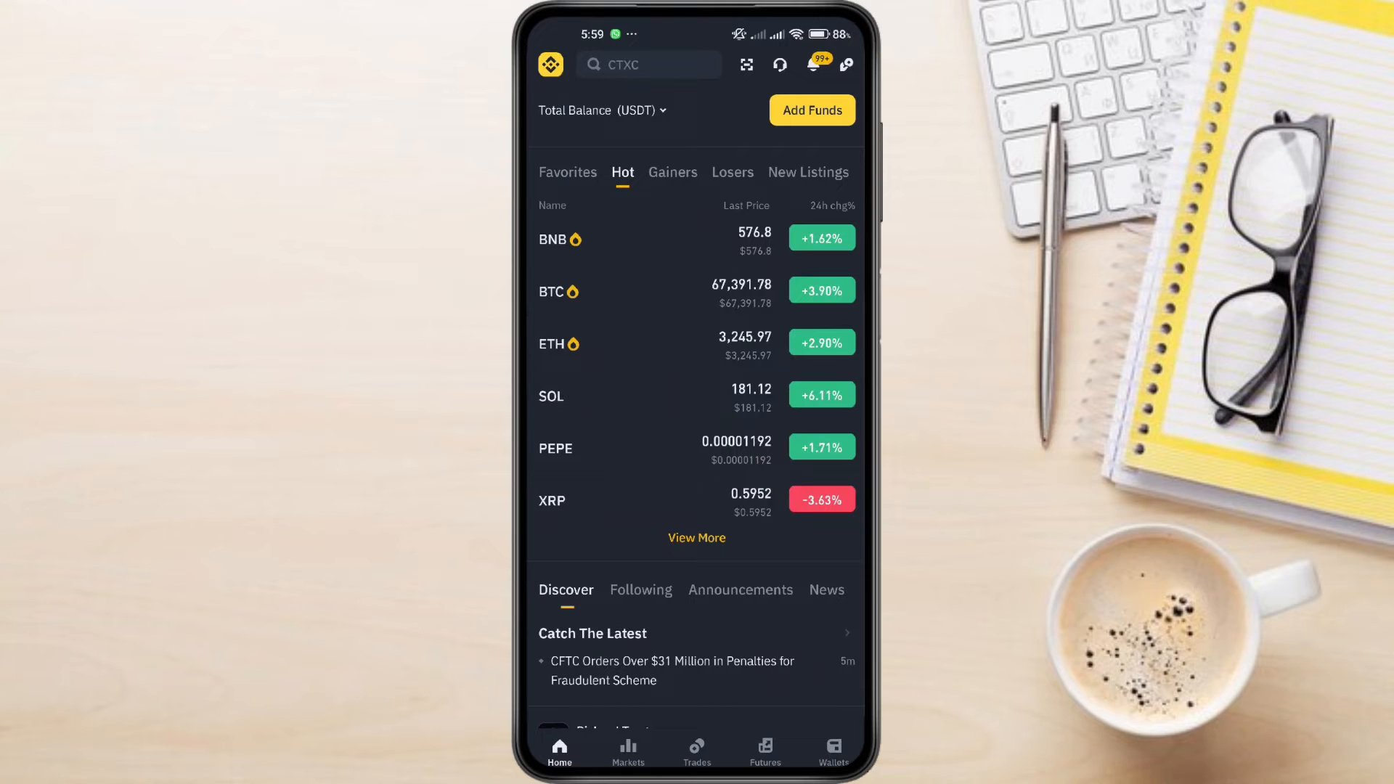
{"action": "left_click", "coordinate": [834, 750]}
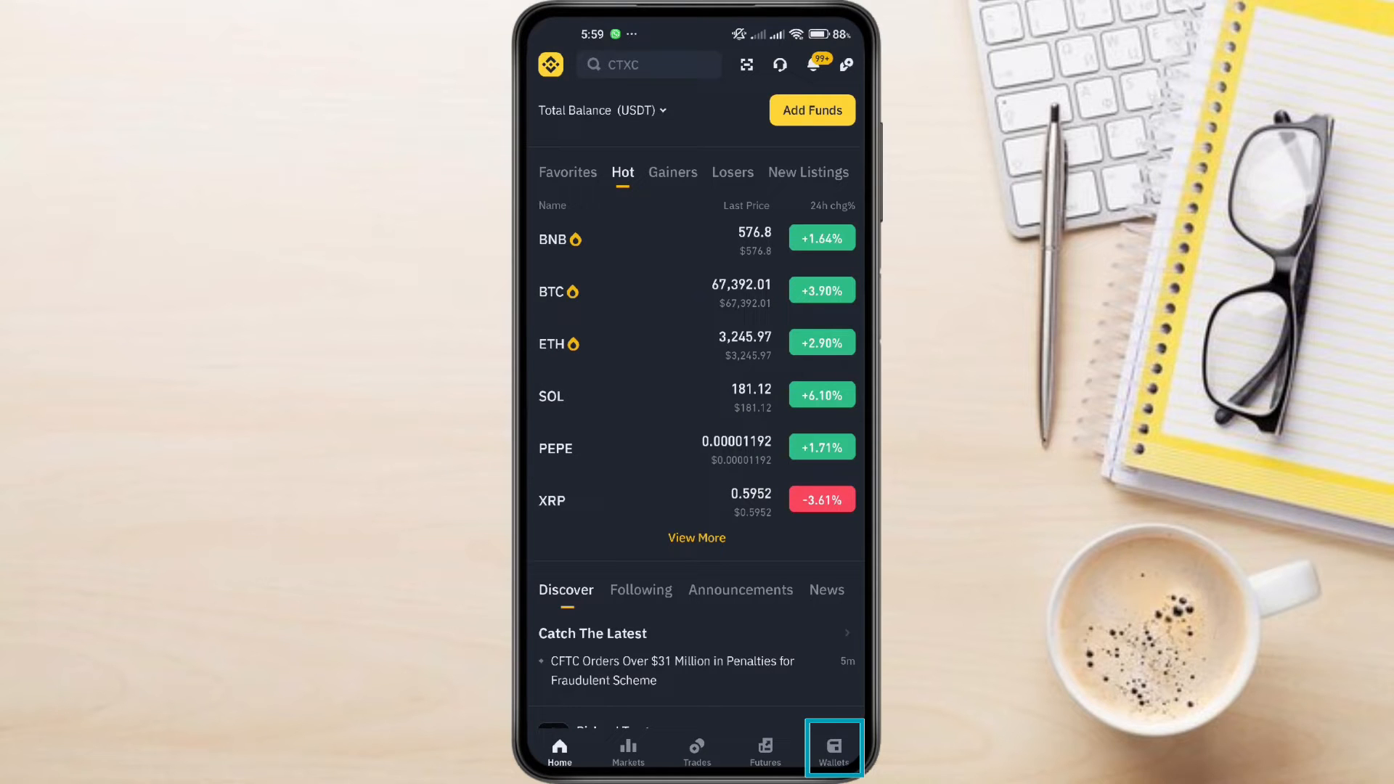
{"action": "left_click", "coordinate": [834, 749]}
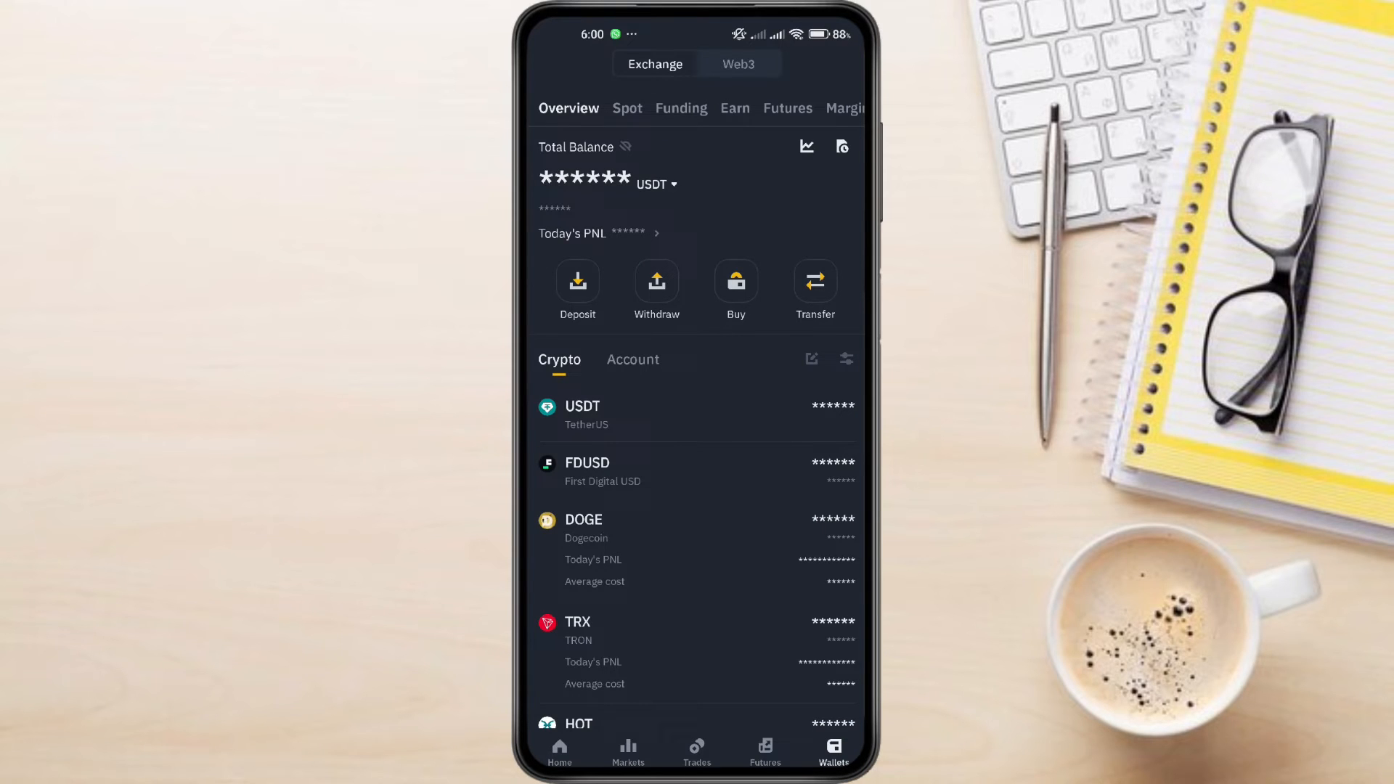
Step: Switch to the Spot account and open the USDT balance details, starting a deposit
{"action": "left_click", "coordinate": [627, 108]}
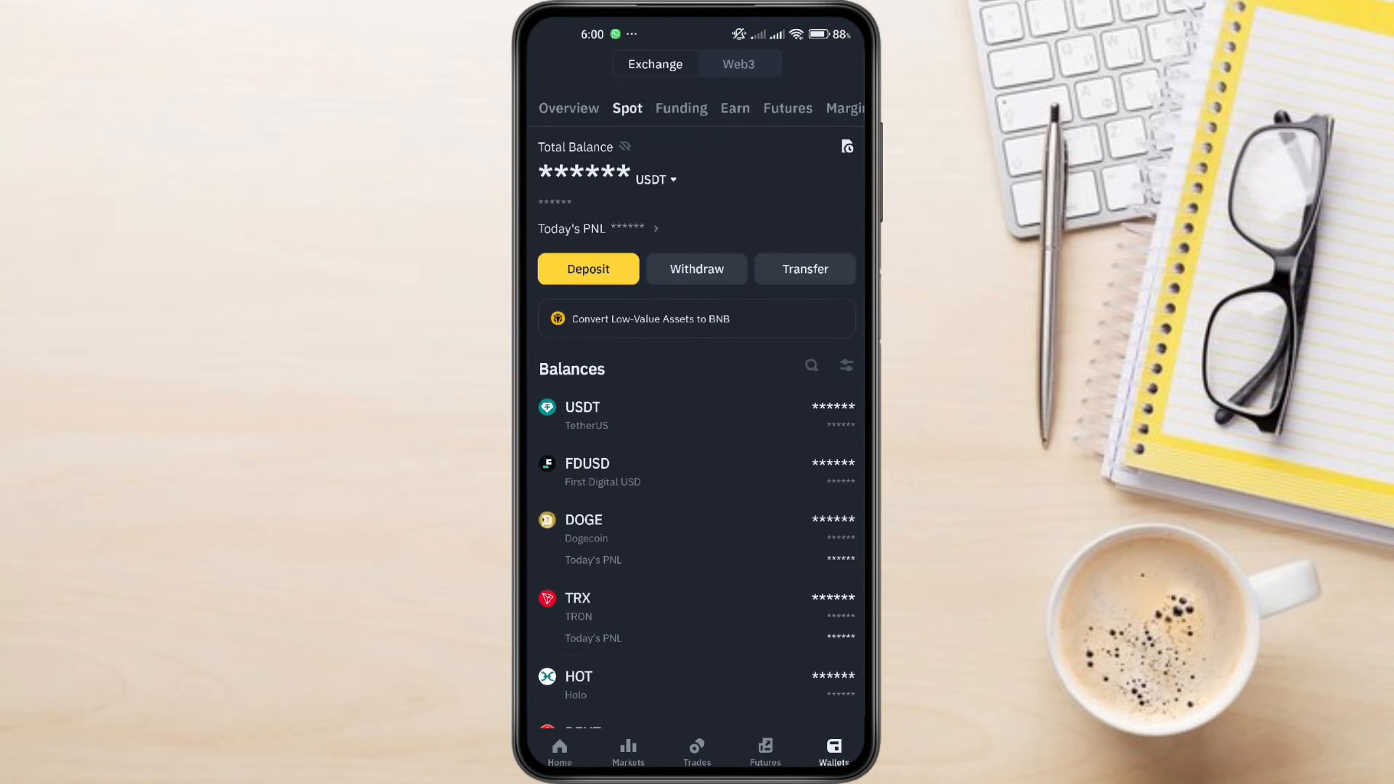
{"action": "left_click", "coordinate": [627, 107]}
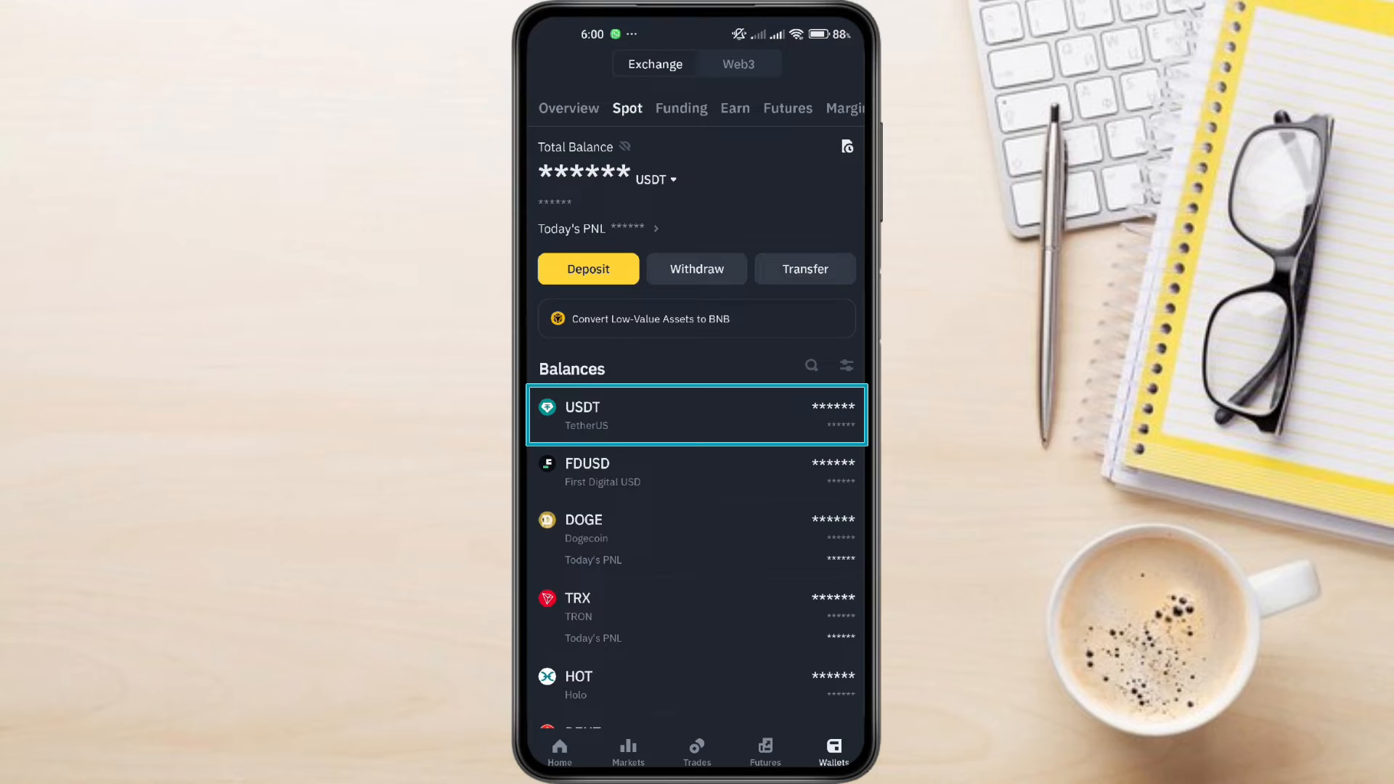
{"action": "left_click", "coordinate": [696, 415]}
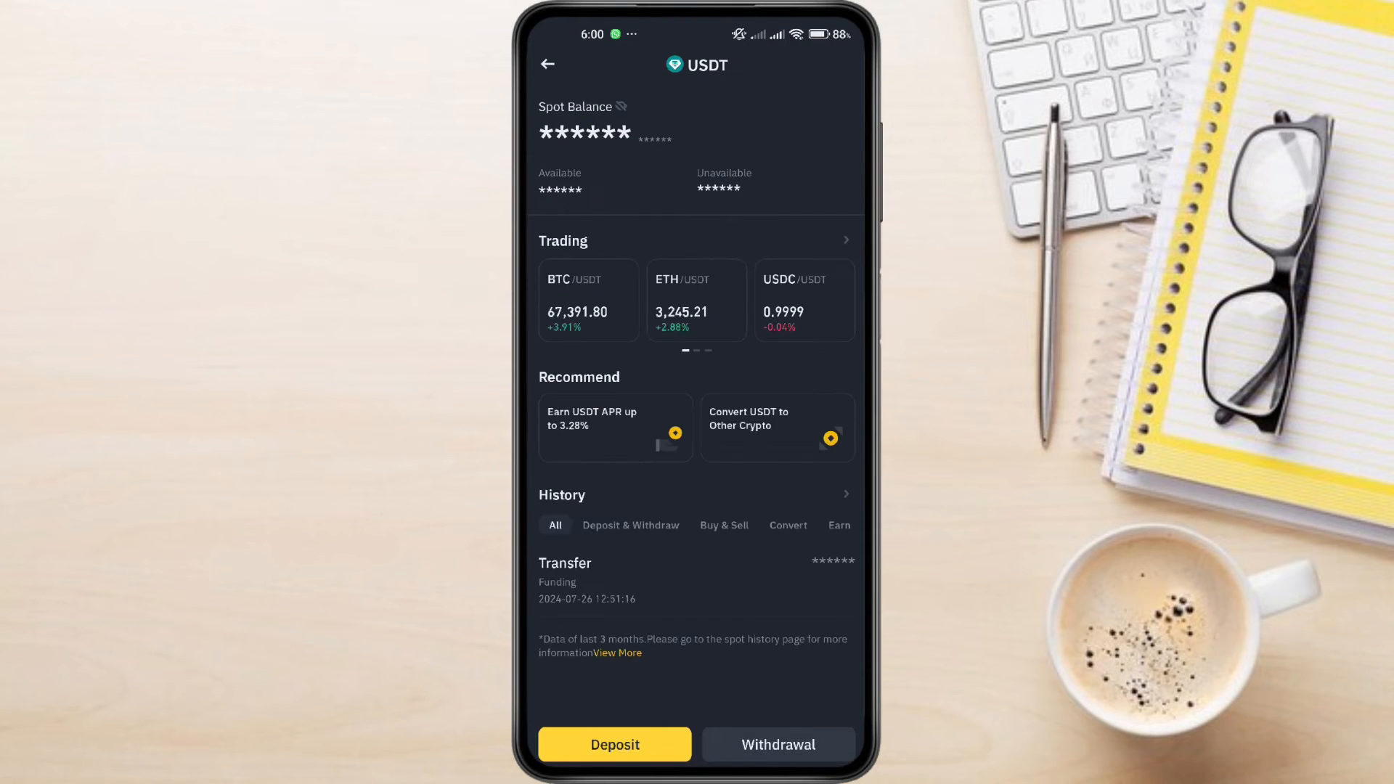
{"action": "left_click", "coordinate": [613, 744]}
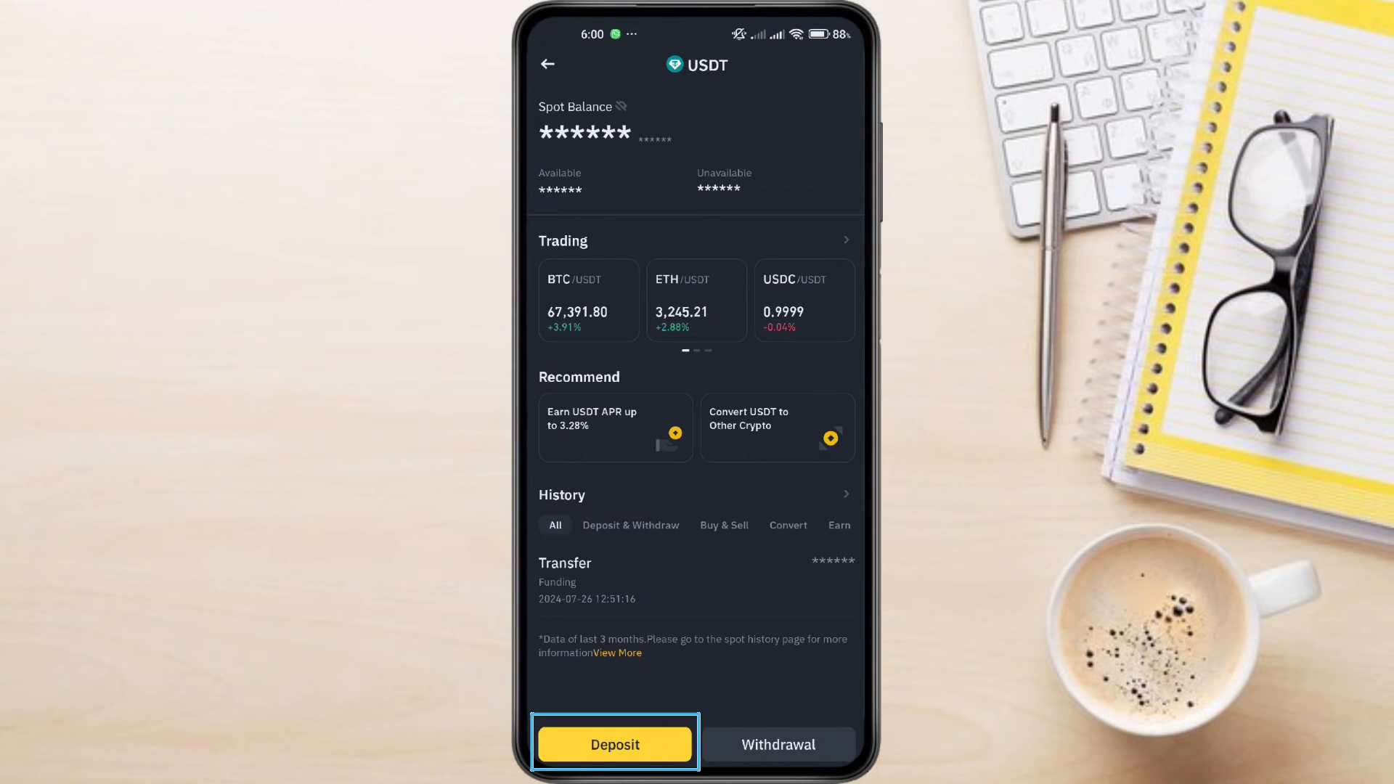
Step: Choose Toncoin as the USDT deposit network, copy the deposit address, and return to the home screen
{"action": "left_click", "coordinate": [613, 745]}
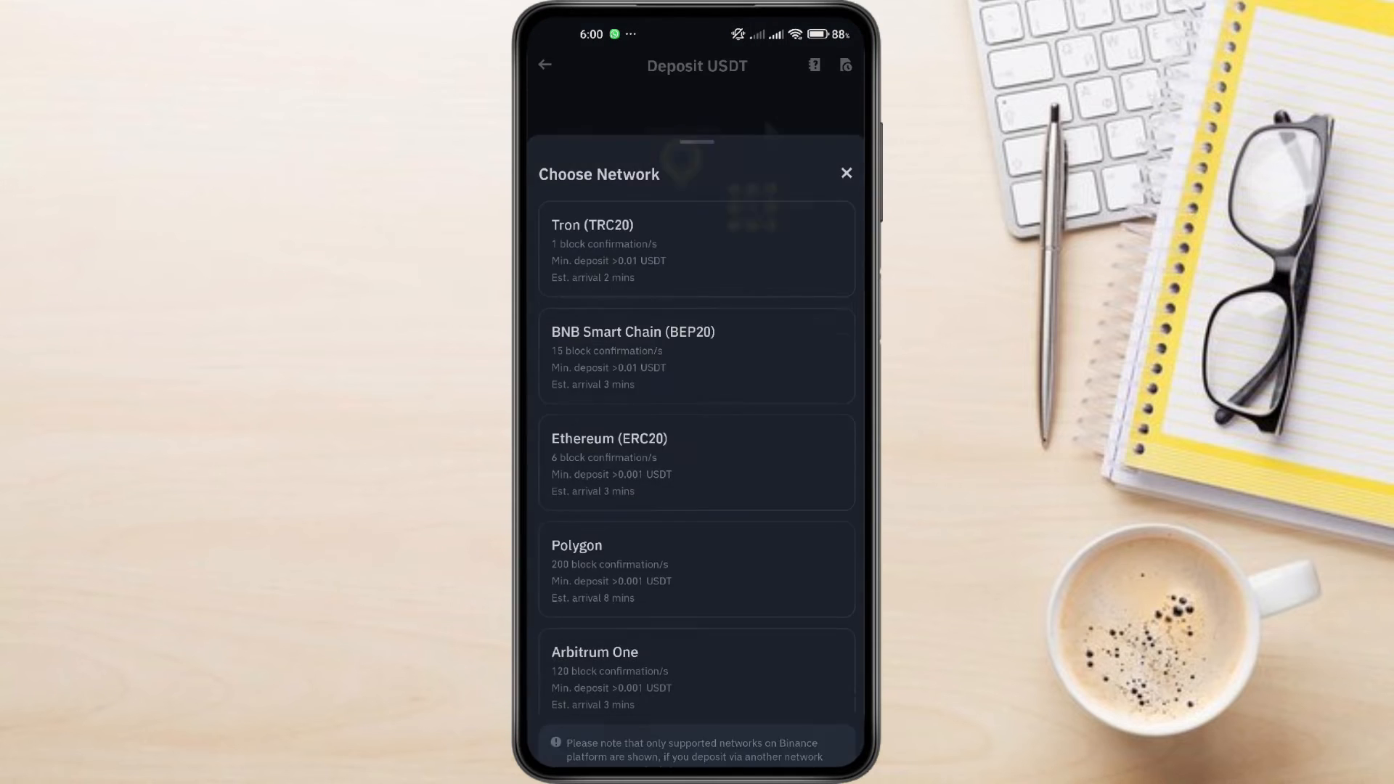
{"action": "scroll", "scroll_direction": "down", "scroll_amount": 3}
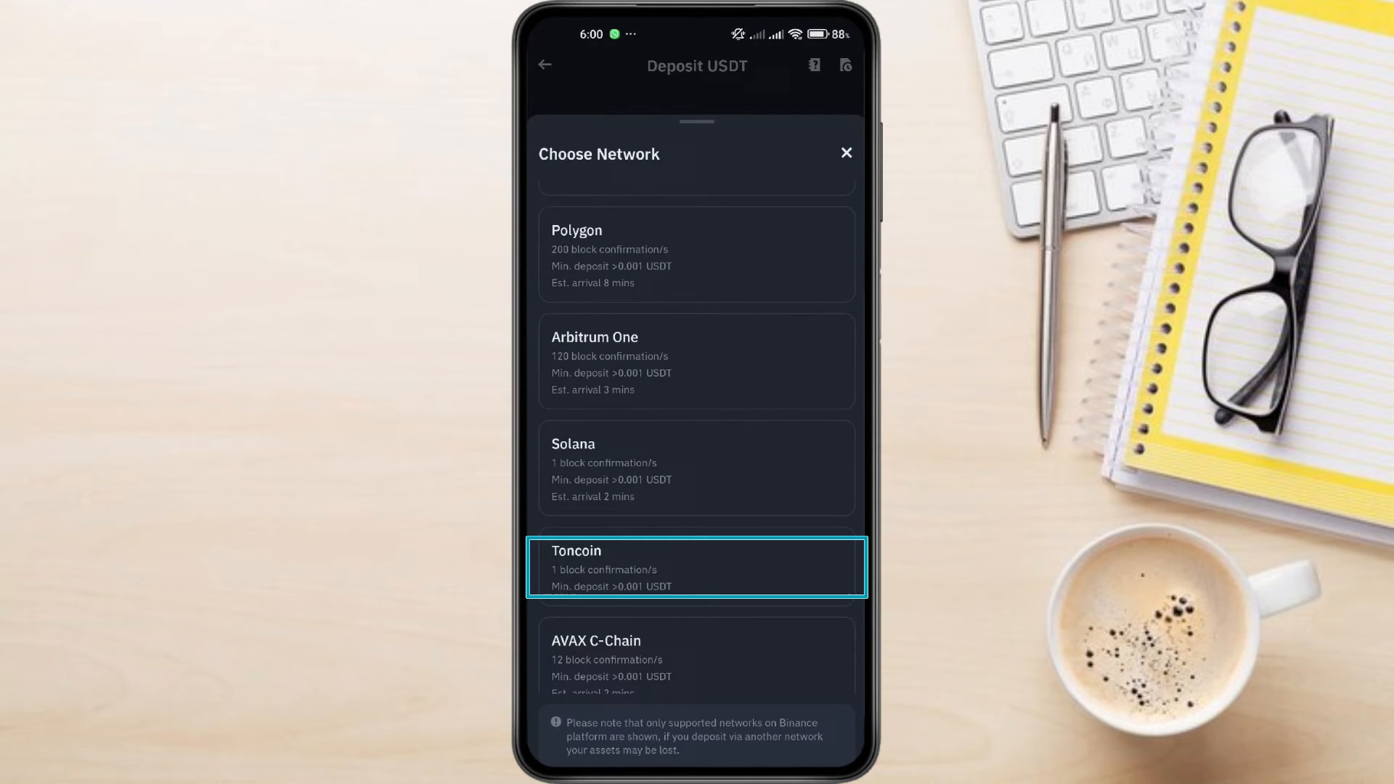
{"action": "left_click", "coordinate": [698, 568]}
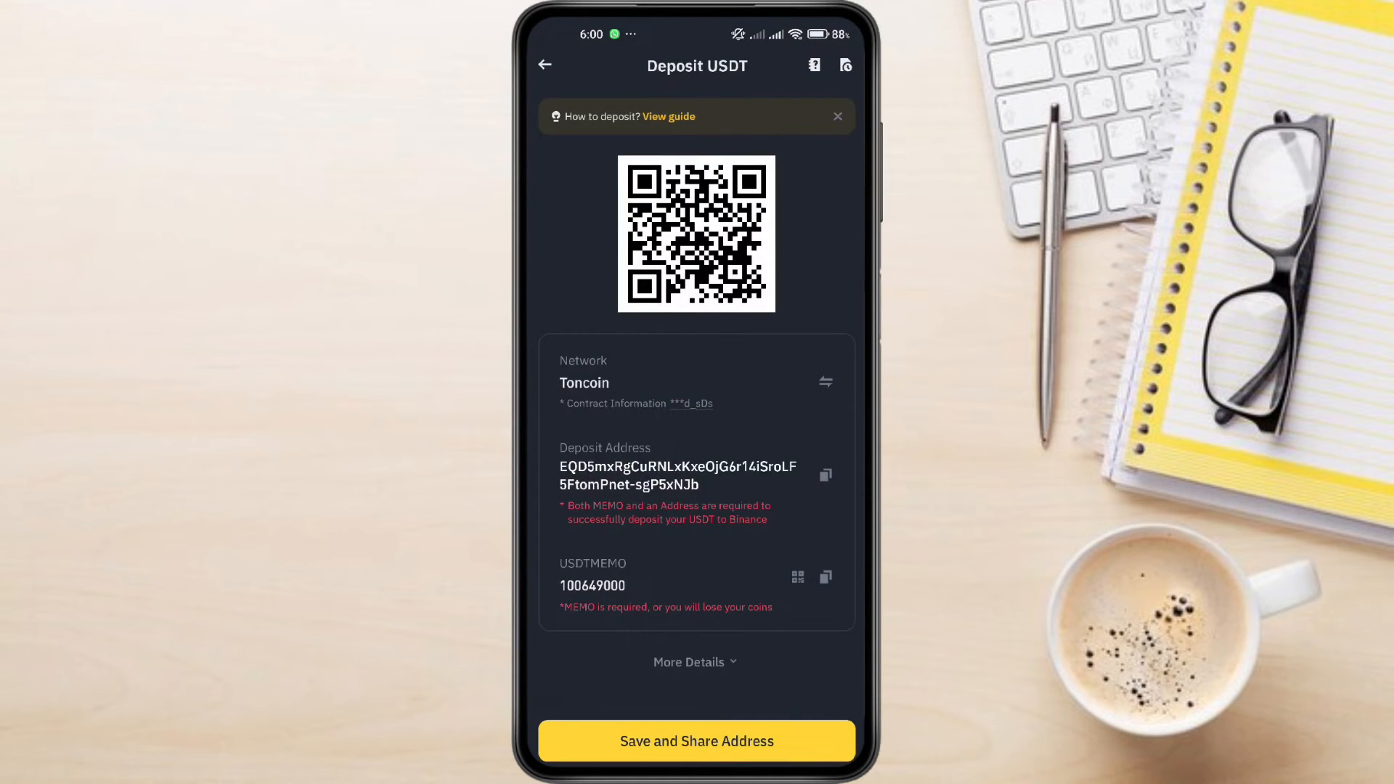
{"action": "left_click", "coordinate": [825, 474]}
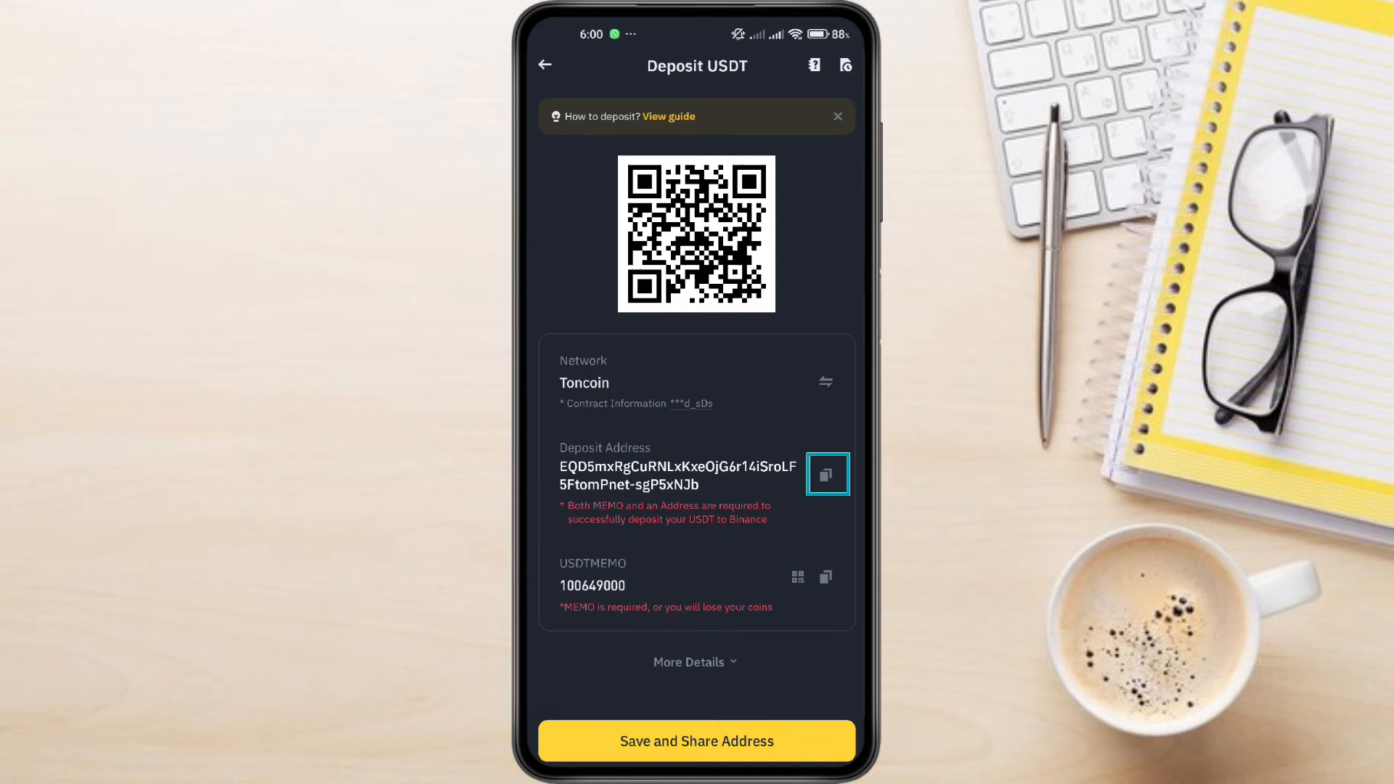
{"action": "left_click", "coordinate": [827, 474]}
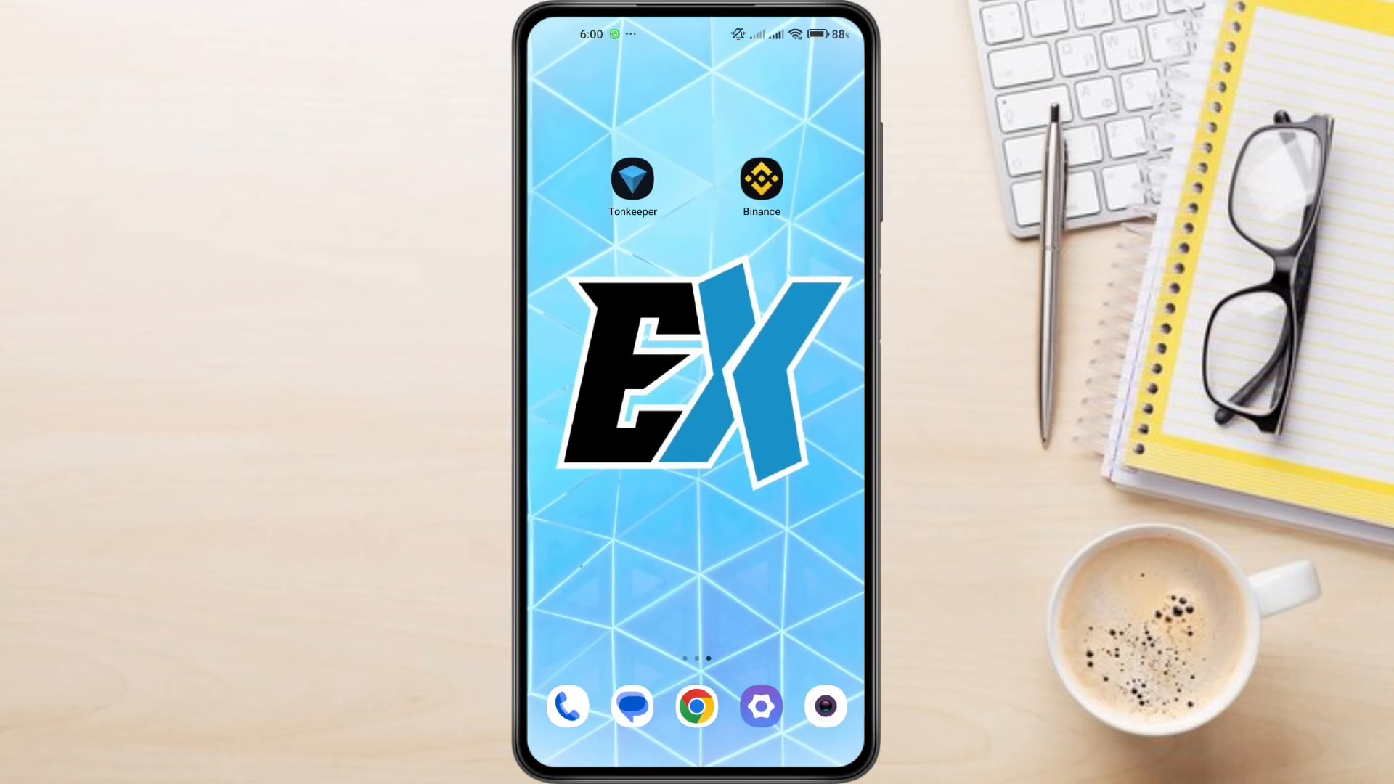
Step: Launch Tonkeeper and open the USD₮ on TON token page
{"action": "left_click", "coordinate": [632, 177]}
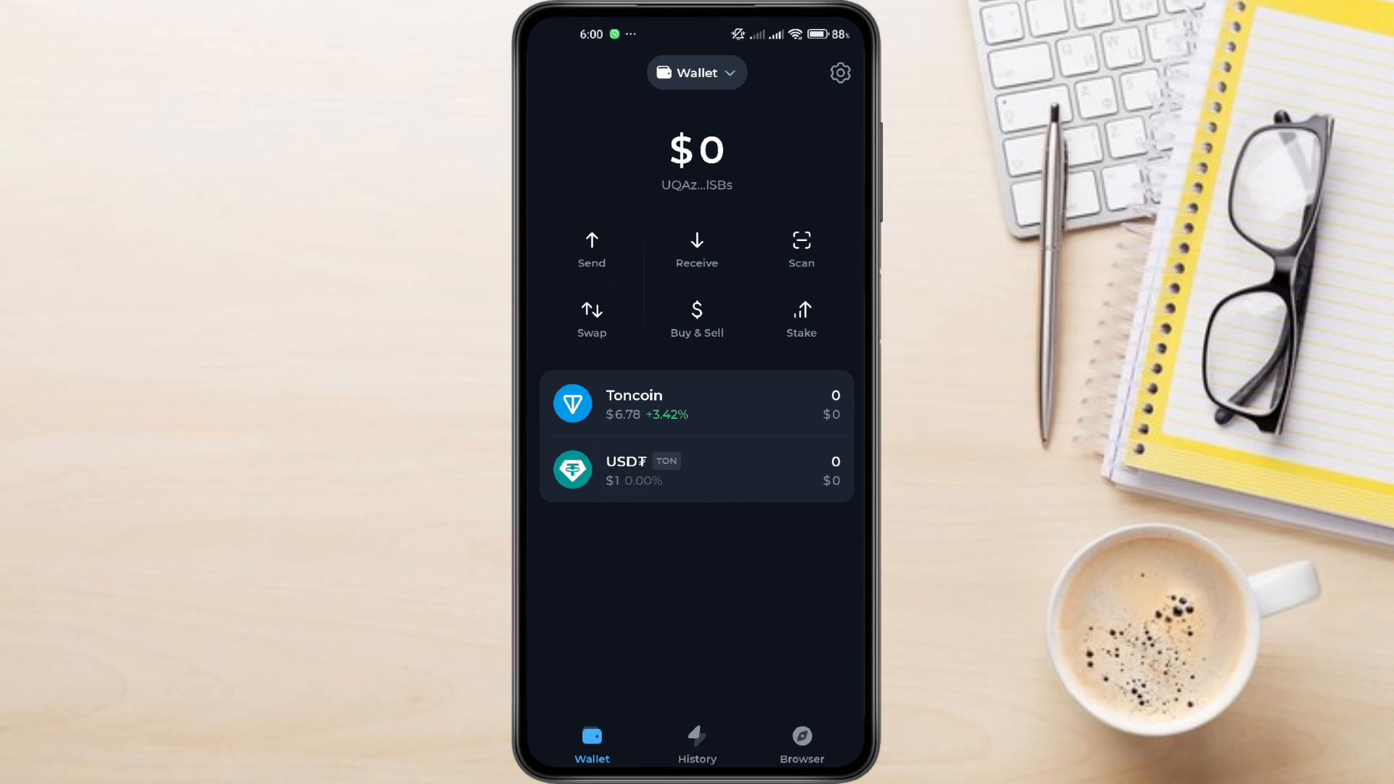
{"action": "left_click", "coordinate": [697, 472]}
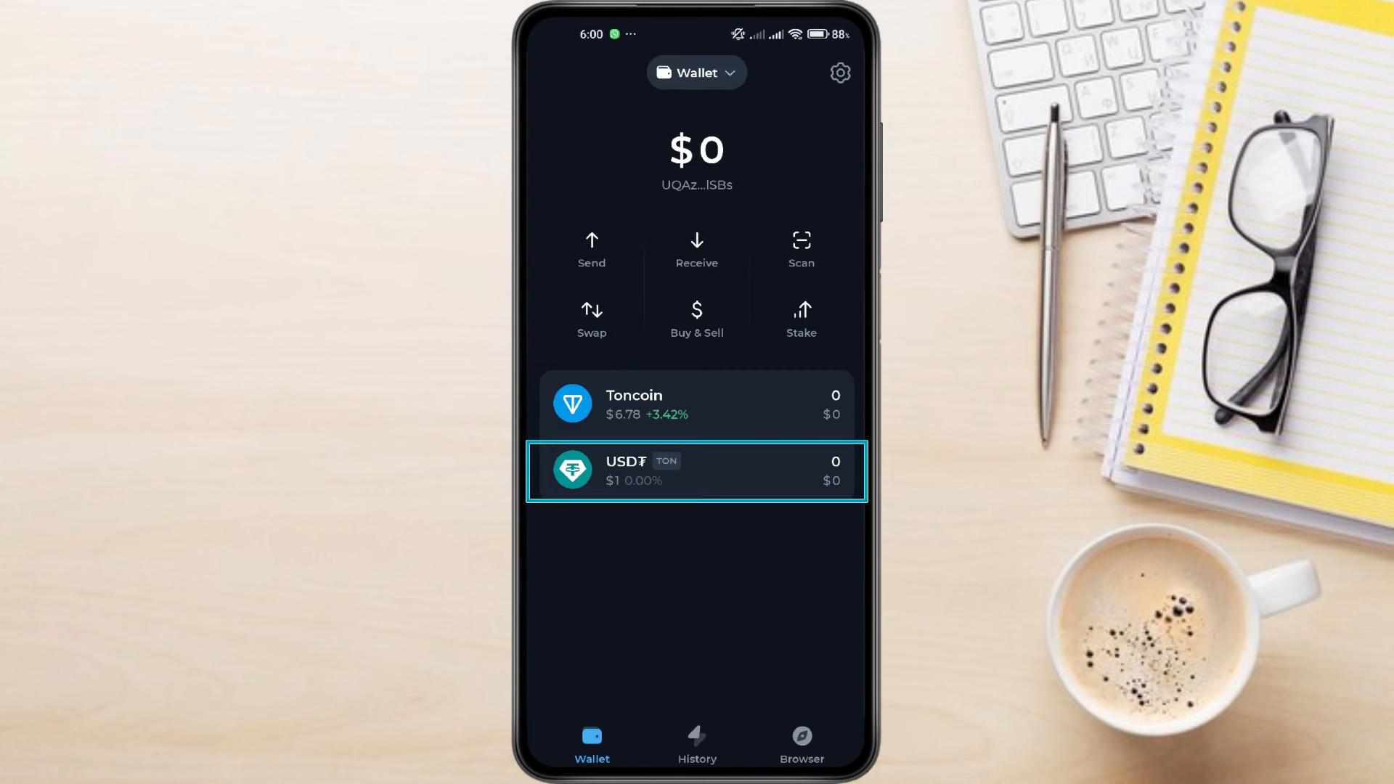
{"action": "left_click", "coordinate": [696, 471]}
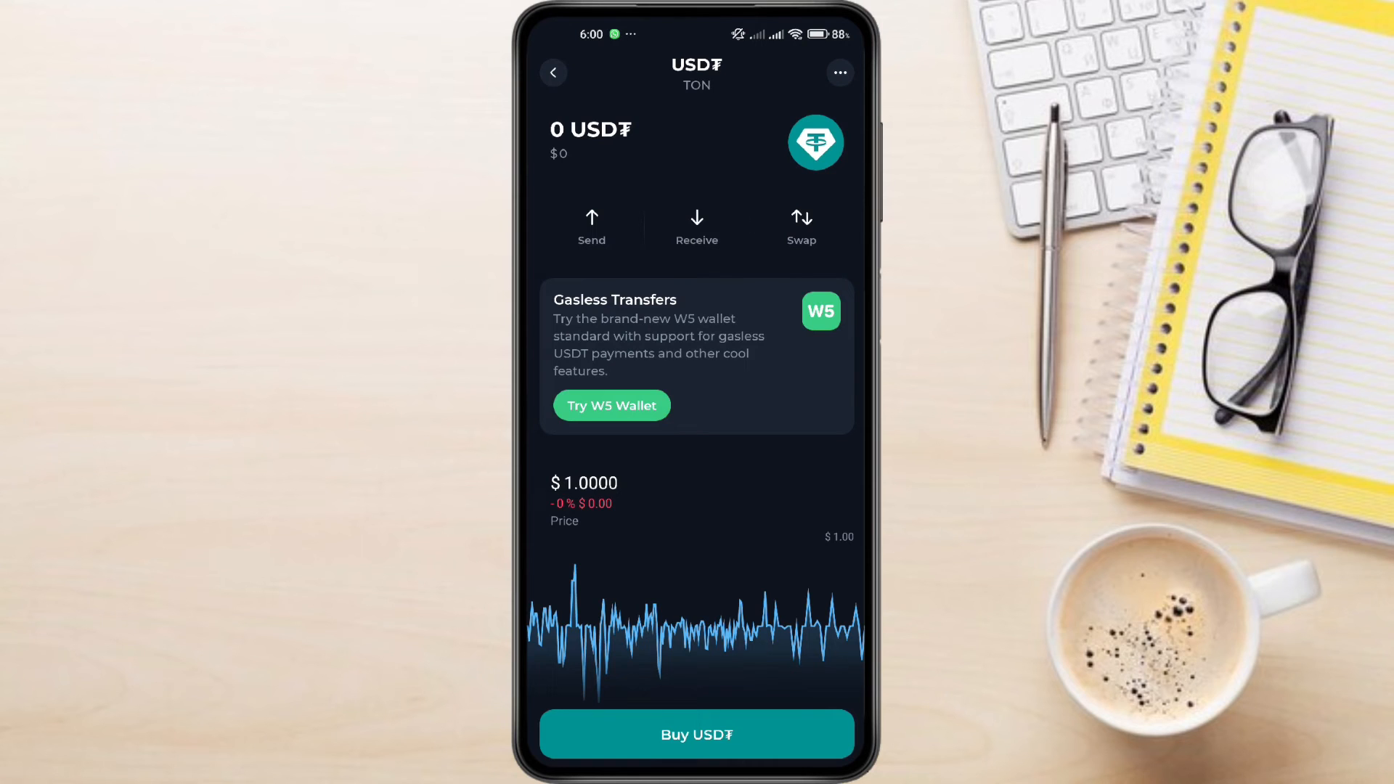
Step: Start a USDT send and focus the 'Address or name' recipient field for pasting
{"action": "left_click", "coordinate": [591, 226]}
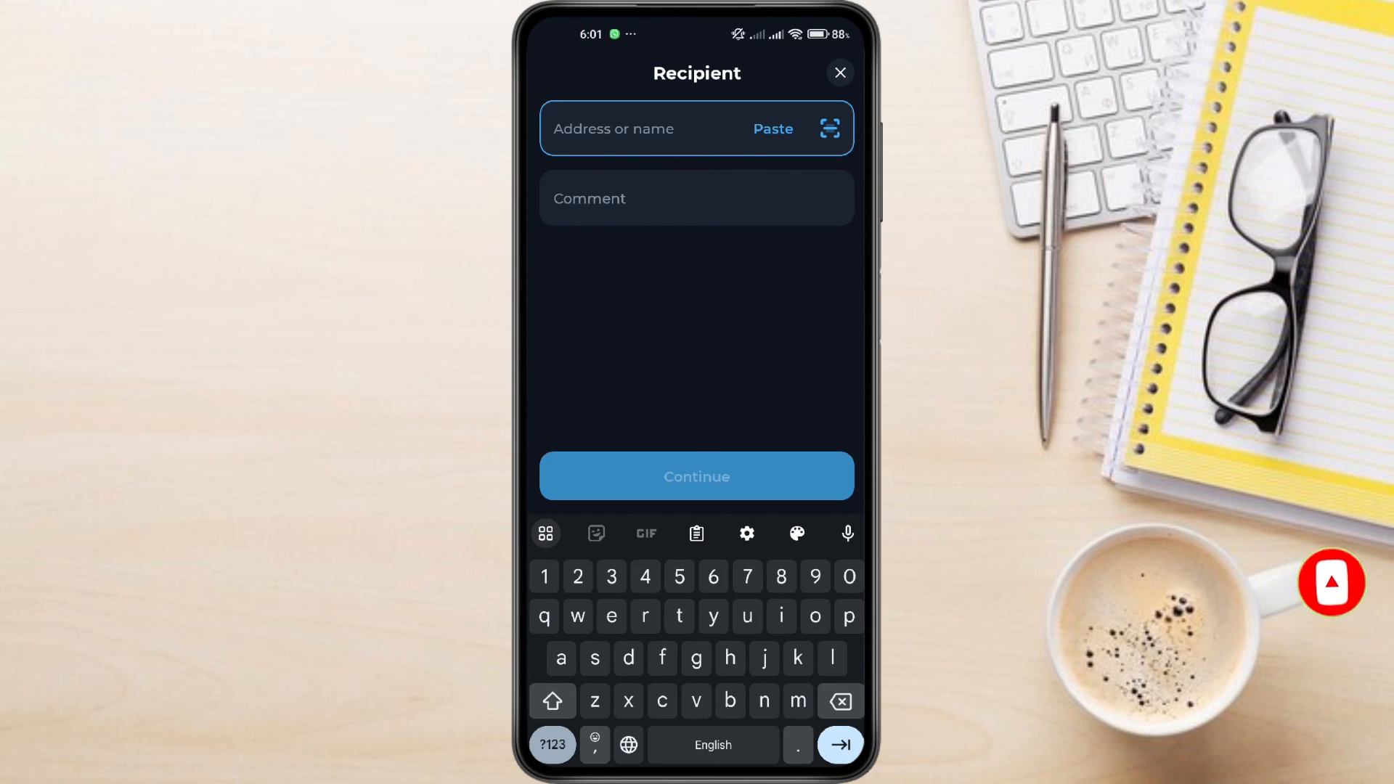
{"action": "left_click", "coordinate": [636, 129]}
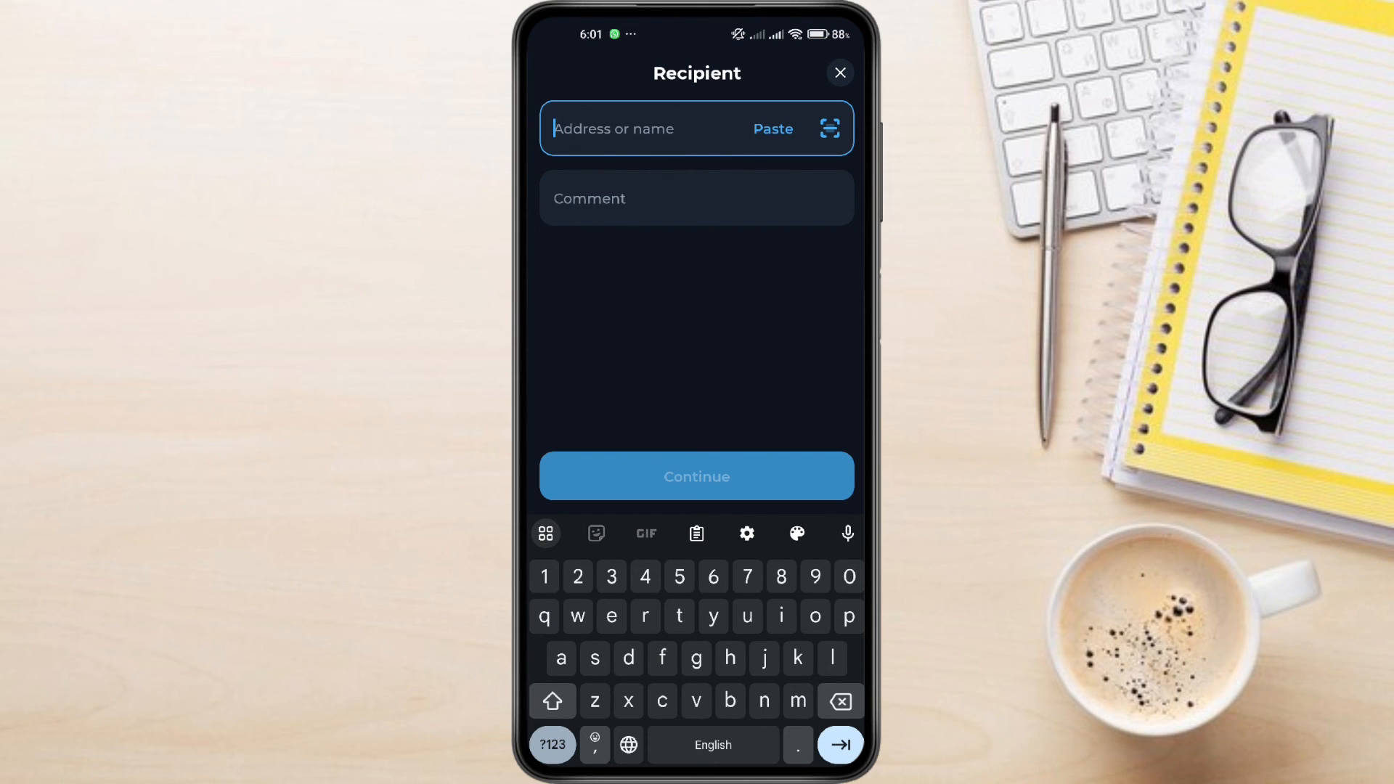